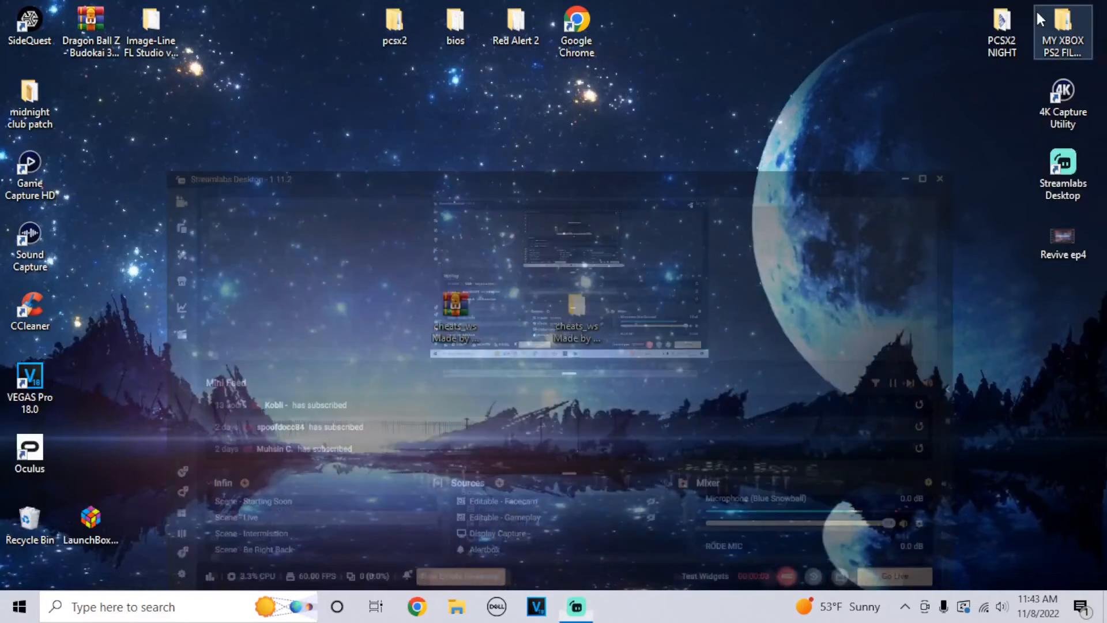
Step: Extract the cheats_ws archive onto the desktop and open File Explorer on Local Disk (E:)
click(905, 179)
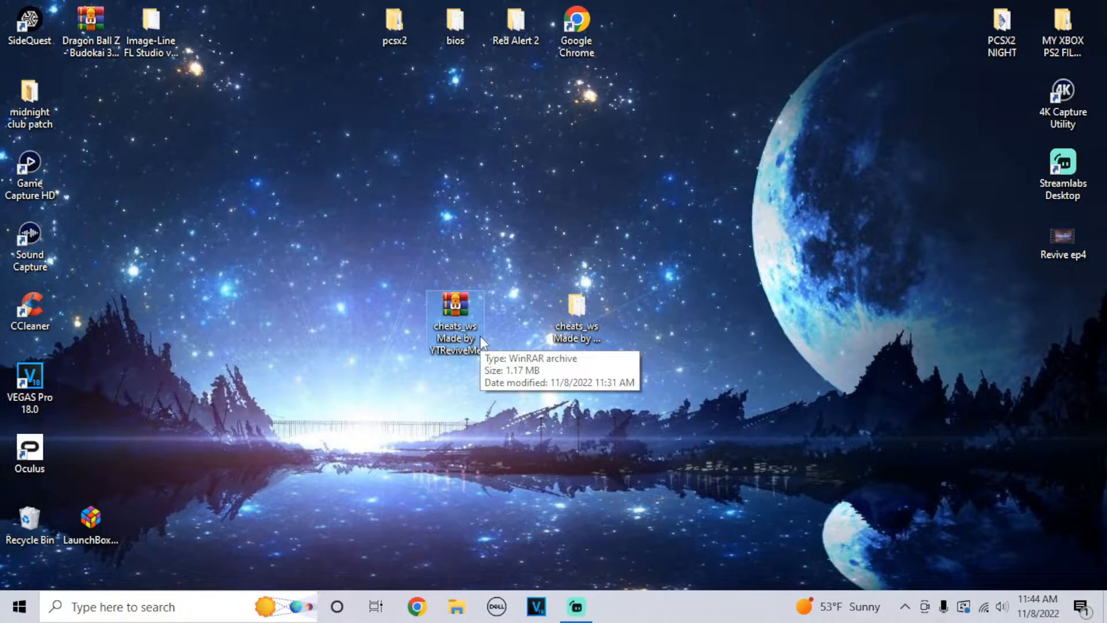
mouse_move(486, 307)
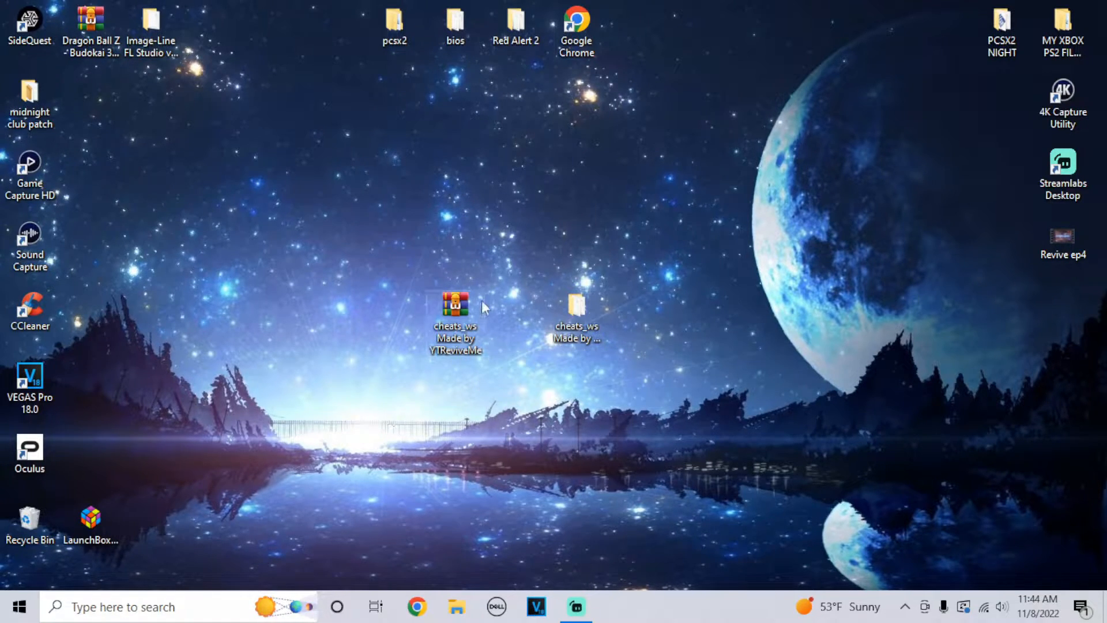
right_click(453, 306)
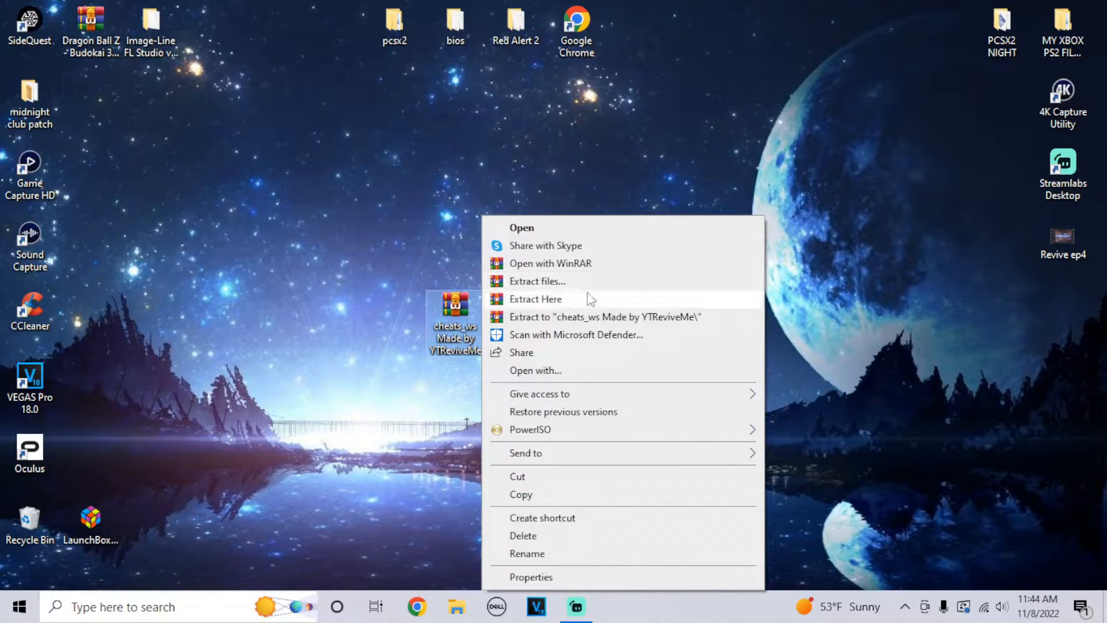
click(535, 299)
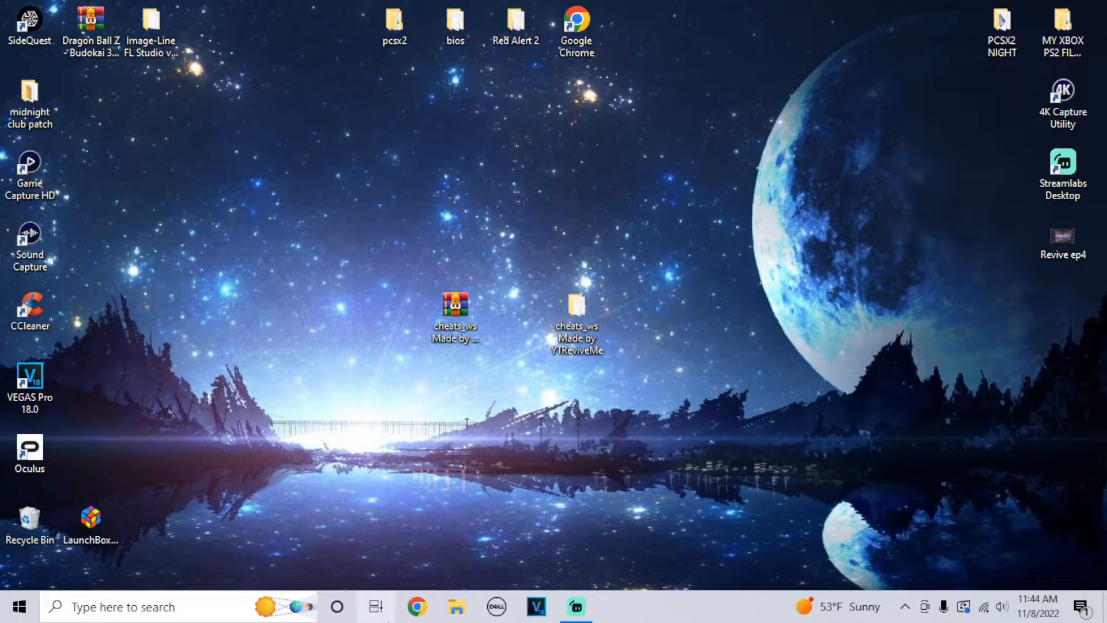
click(454, 606)
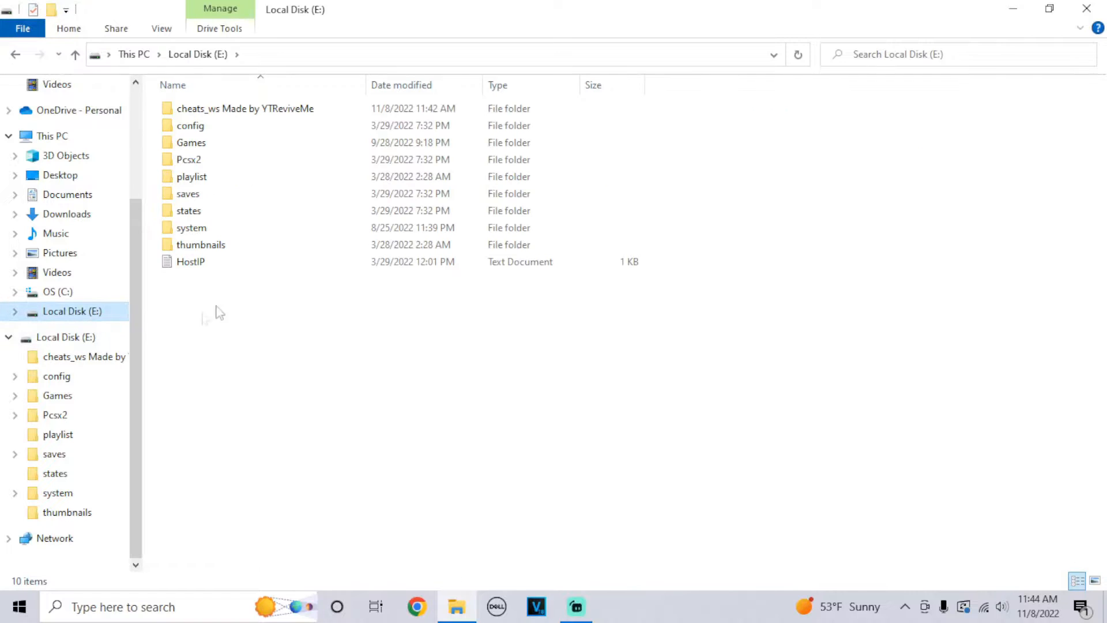
mouse_move(941, 76)
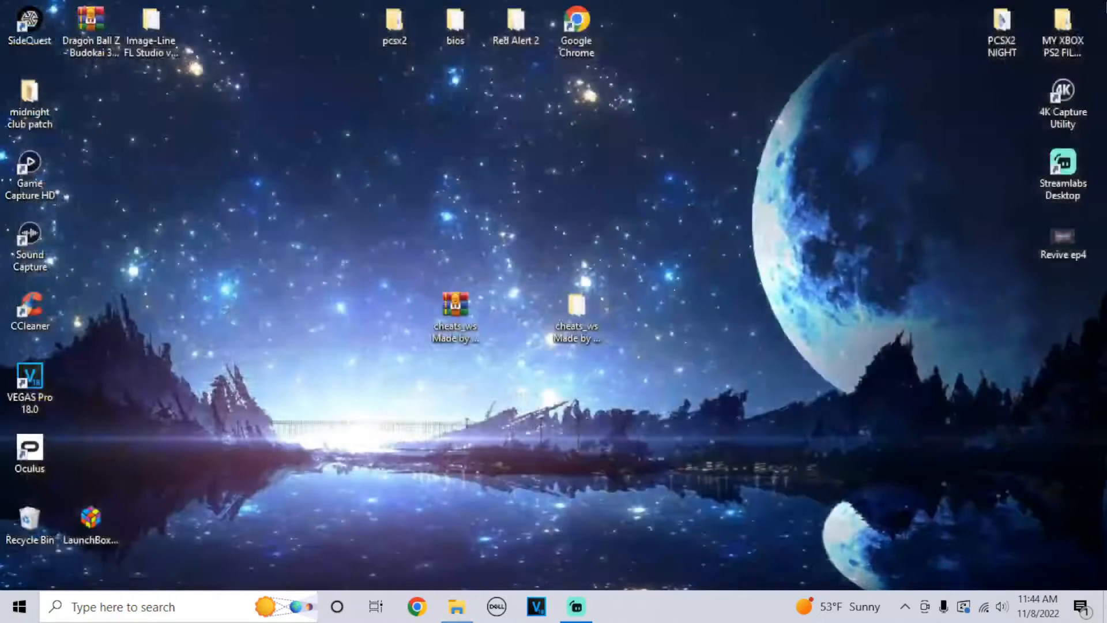
Step: Bring Streamlabs Desktop forward from the taskbar
click(576, 606)
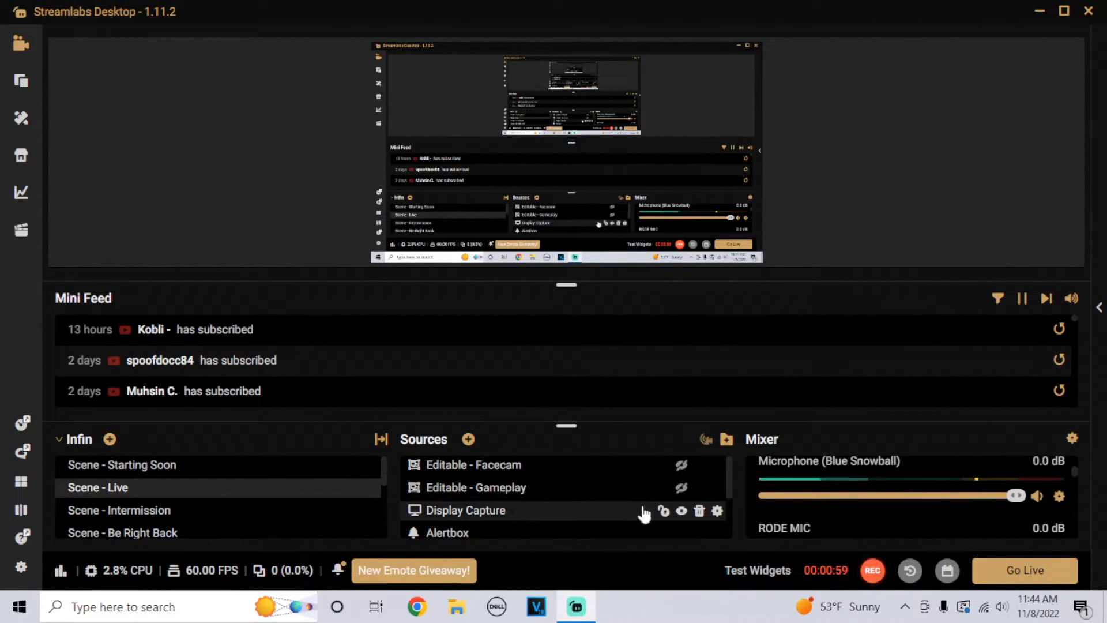
Step: Hide the Display Capture source in the Live scene
click(465, 510)
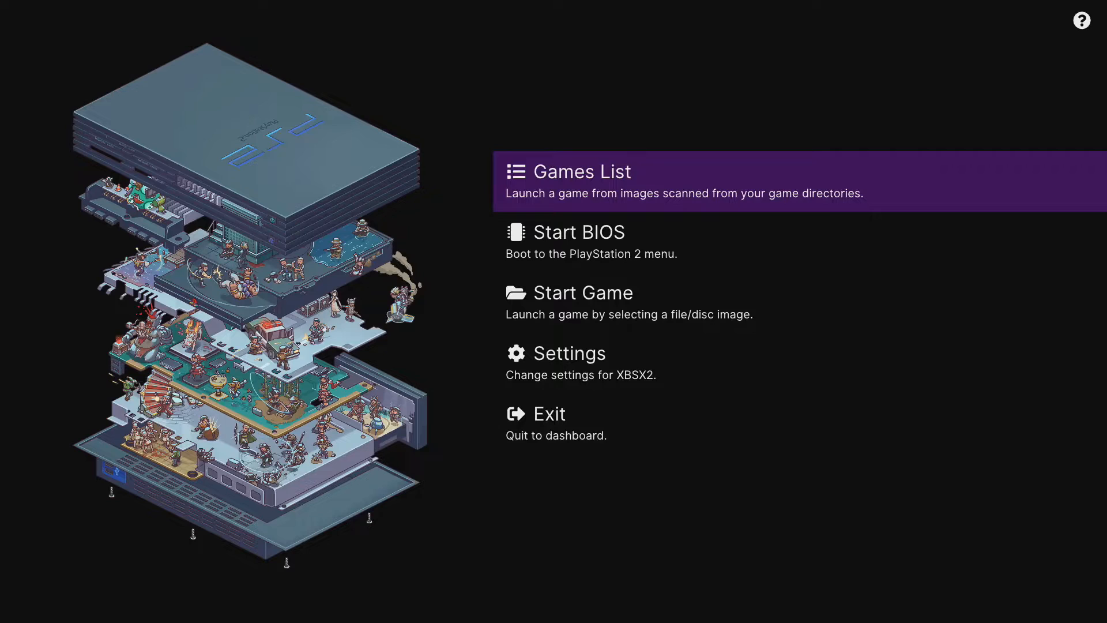
Step: Turn on Enable Widescreen Patches in XBSX2's Emulator Settings, then move on to Controller Settings
click(568, 352)
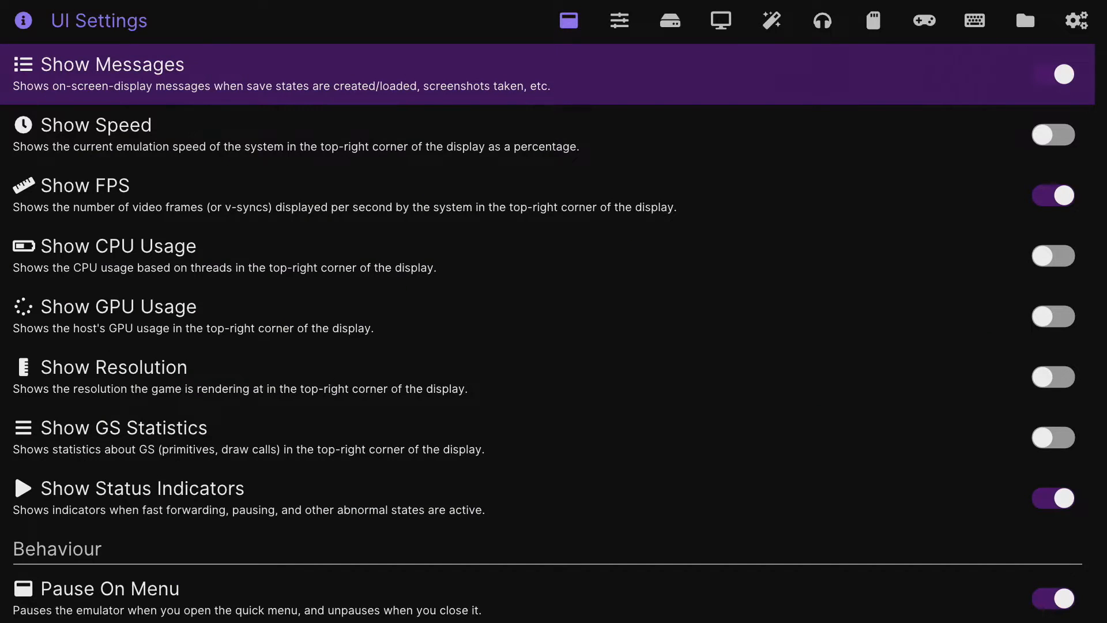
click(619, 20)
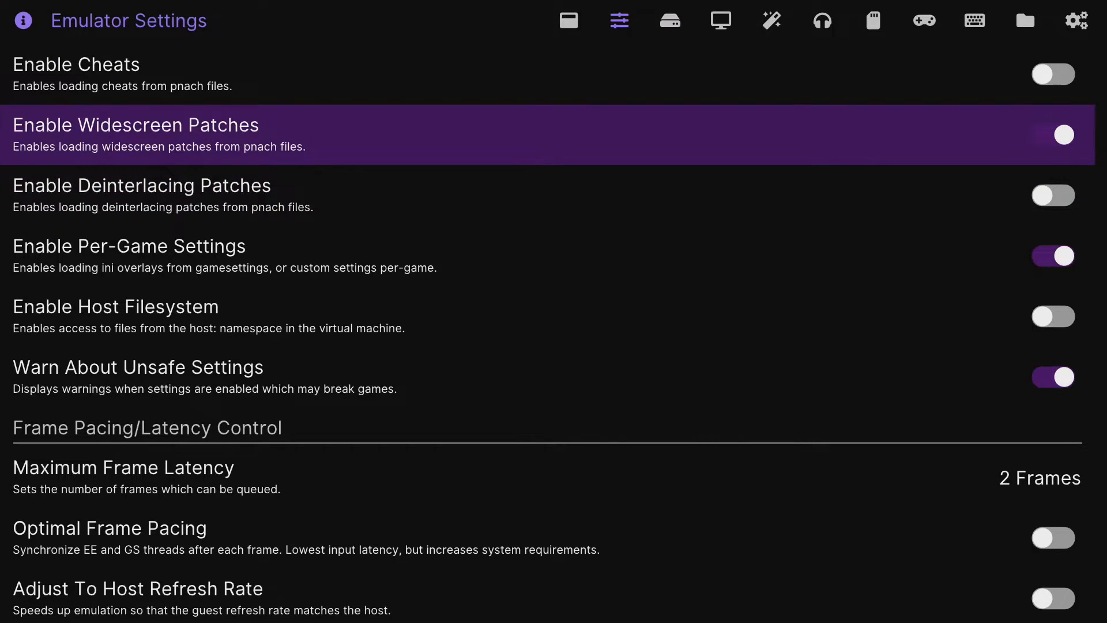
click(923, 19)
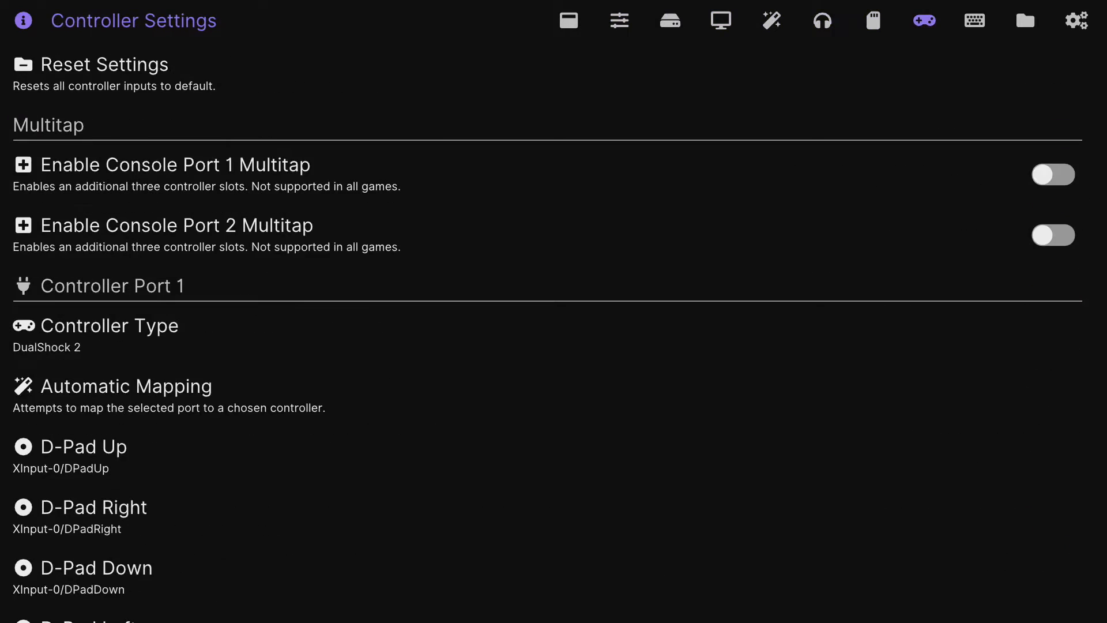
Step: In Directory Settings, browse for the Widescreen Patches folder inside widescreenpatches
click(1024, 21)
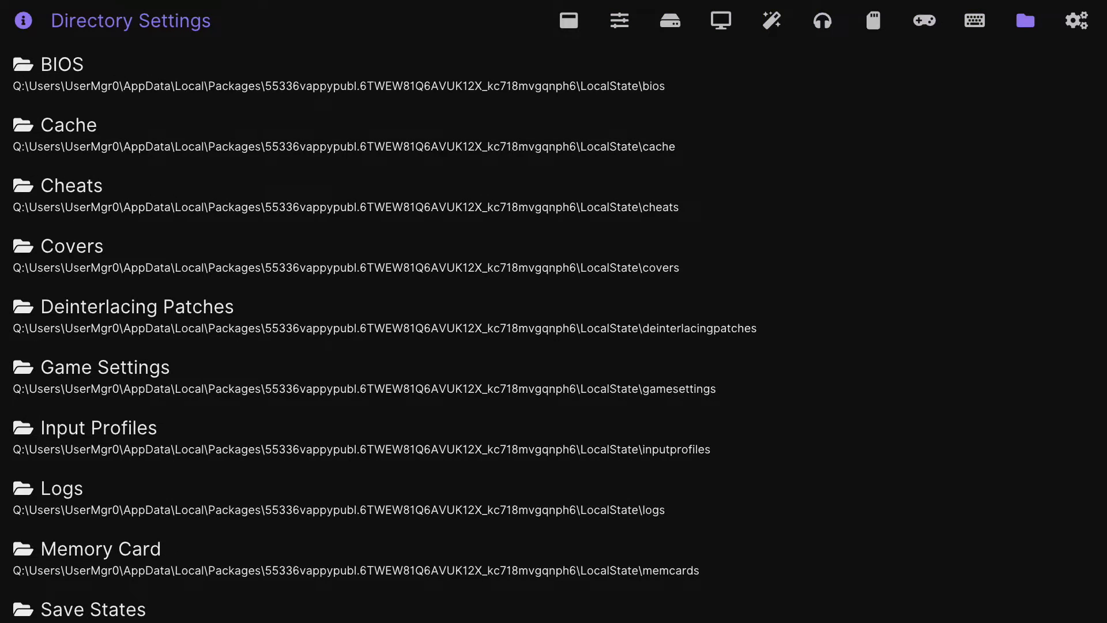
scroll(down, 3)
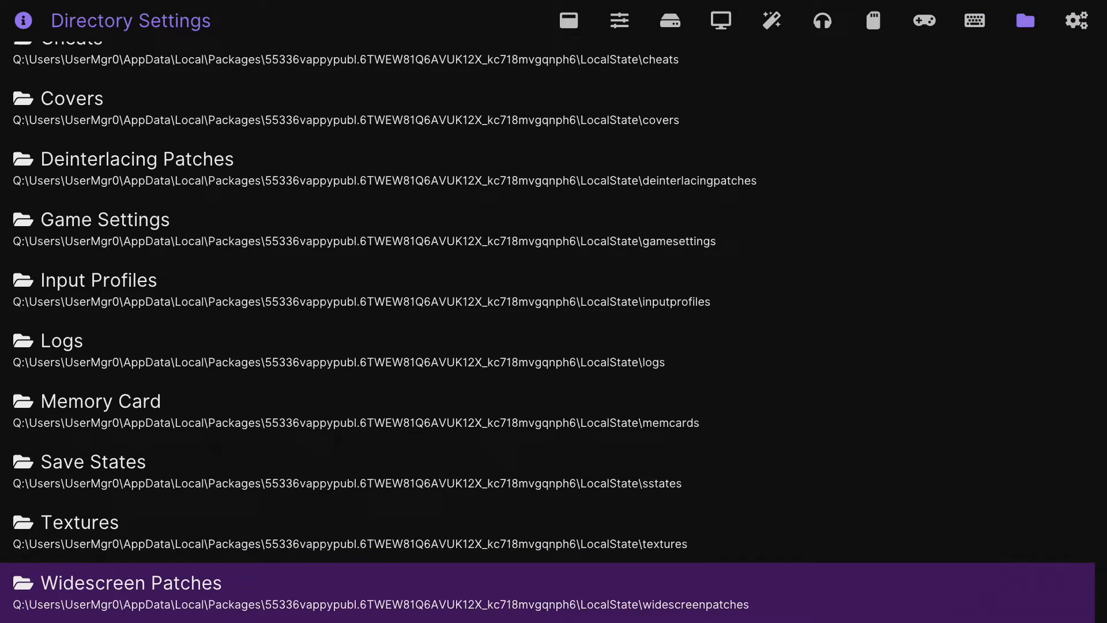
click(130, 582)
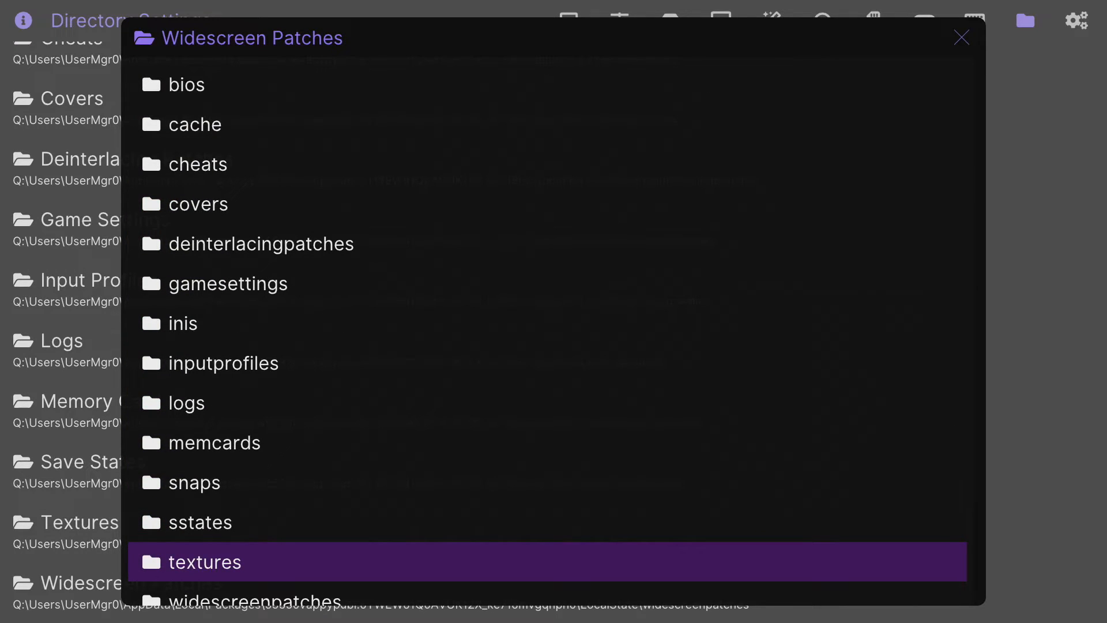
double_click(204, 561)
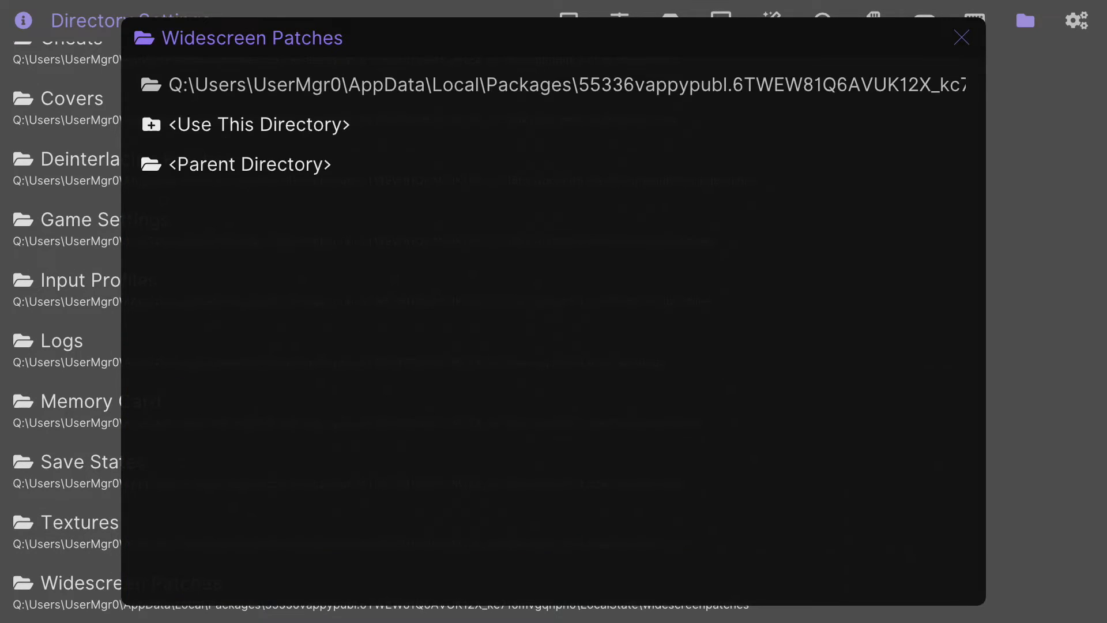